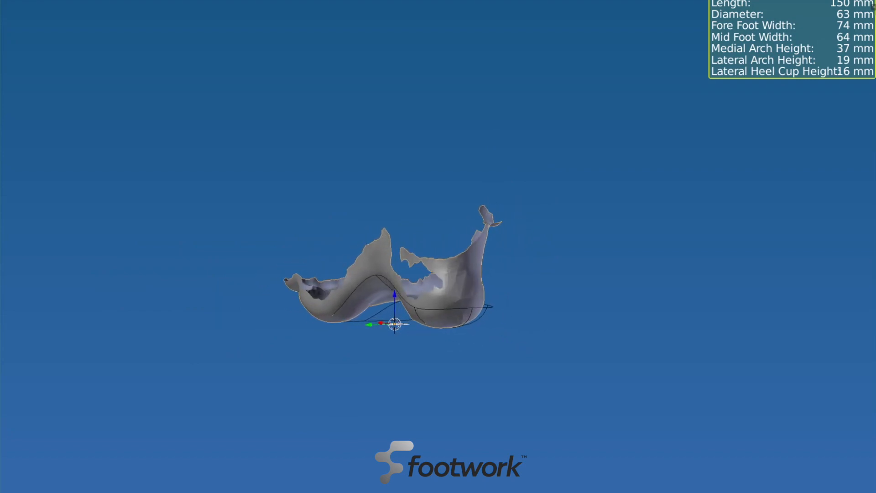
# Orbit the foot scan to a side view showing the clip volume over the heel and arch.
pyautogui.moveTo(436, 262); pyautogui.dragTo(391, 279)
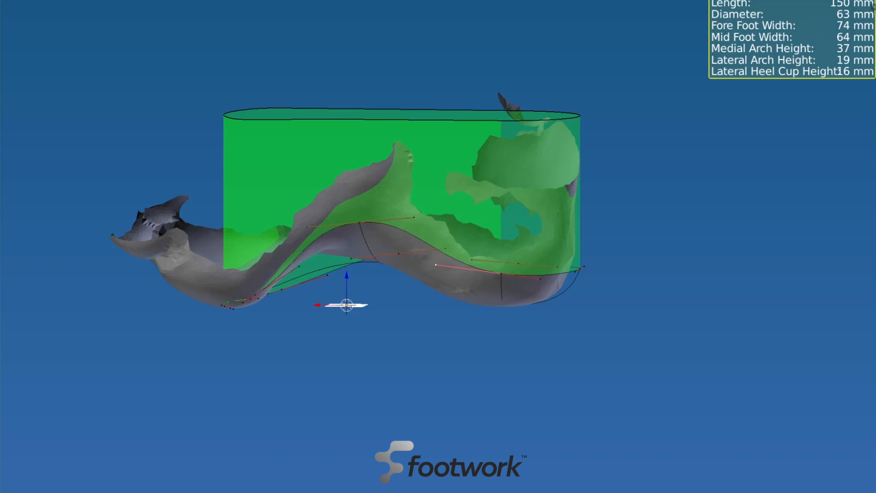
# Drag the lateral heel cup control point up so the readout shows 19 mm.
pyautogui.moveTo(347, 304); pyautogui.dragTo(485, 310)
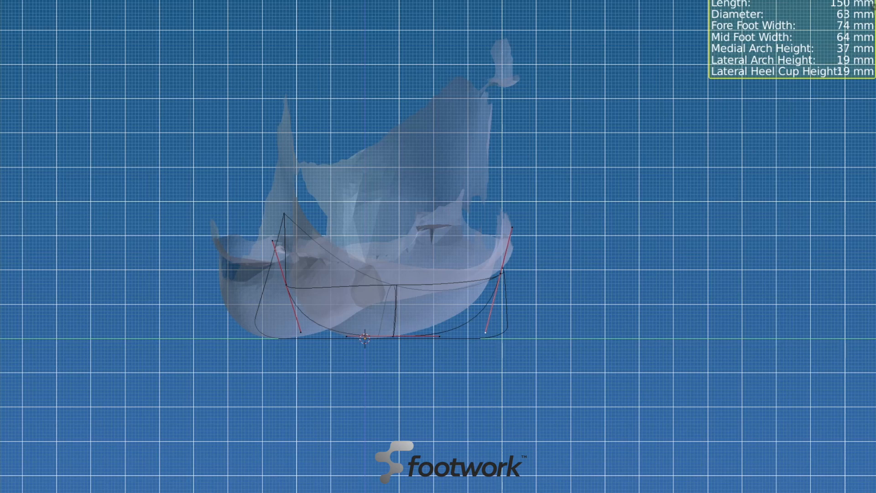
# Adjust the plantar shell contour so the readout gives 67, 35, 21 and 21 mm.
pyautogui.click(363, 337)
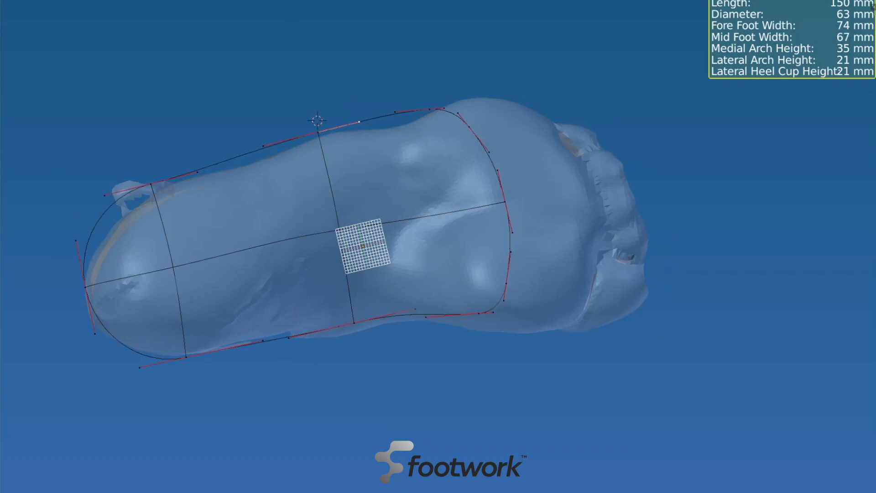
# Drag the arch profile control points until Lateral Arch Height reads 24 mm, heel cup 28 mm.
pyautogui.click(318, 121)
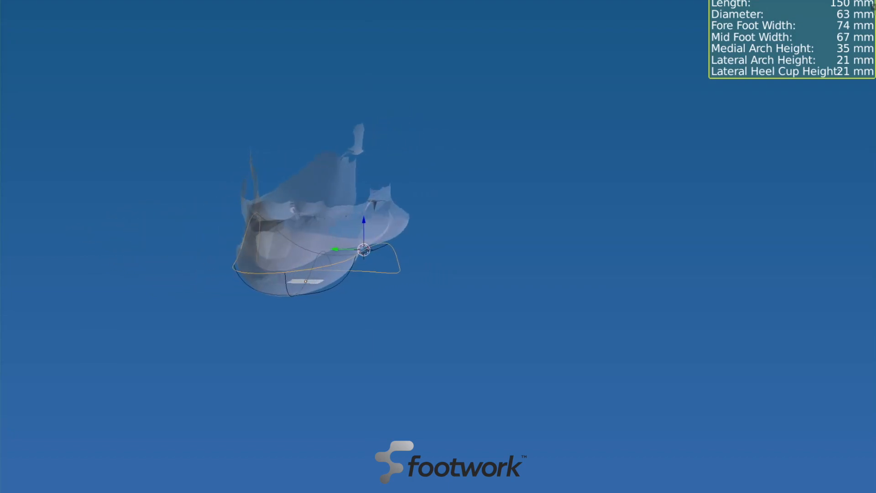
pyautogui.moveTo(363, 248); pyautogui.dragTo(347, 237)
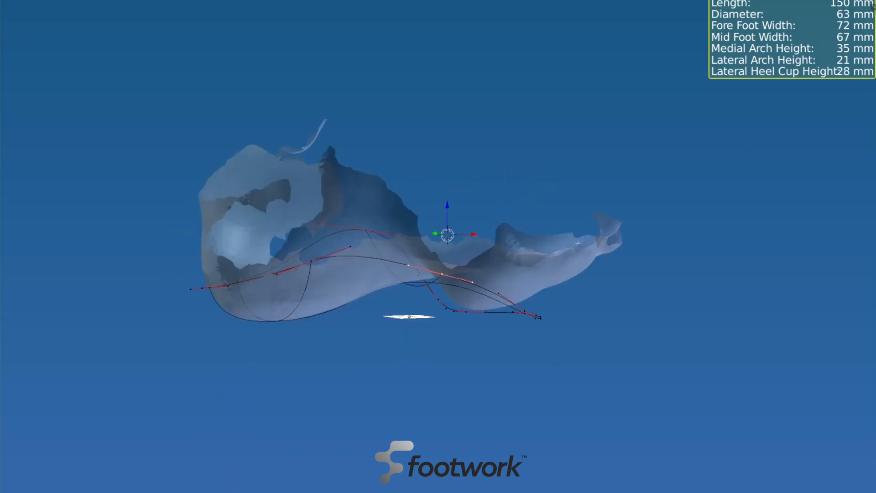
pyautogui.moveTo(447, 235); pyautogui.dragTo(279, 226)
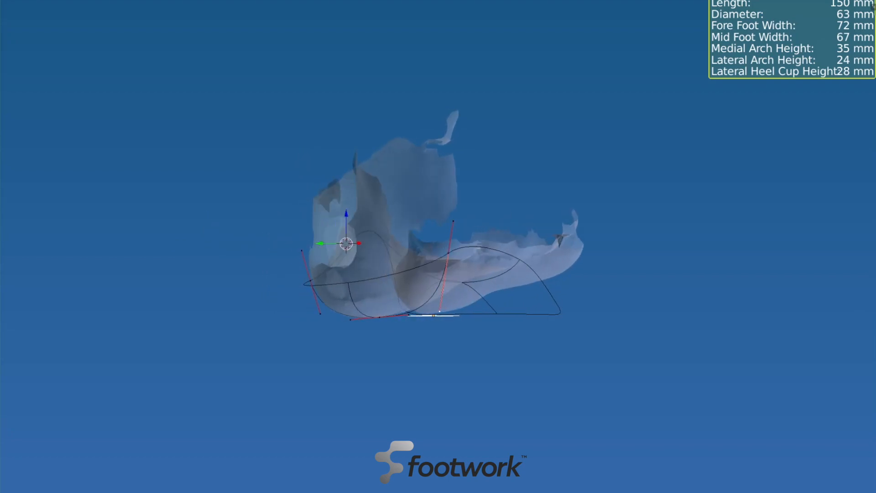
pyautogui.moveTo(347, 243); pyautogui.dragTo(614, 246)
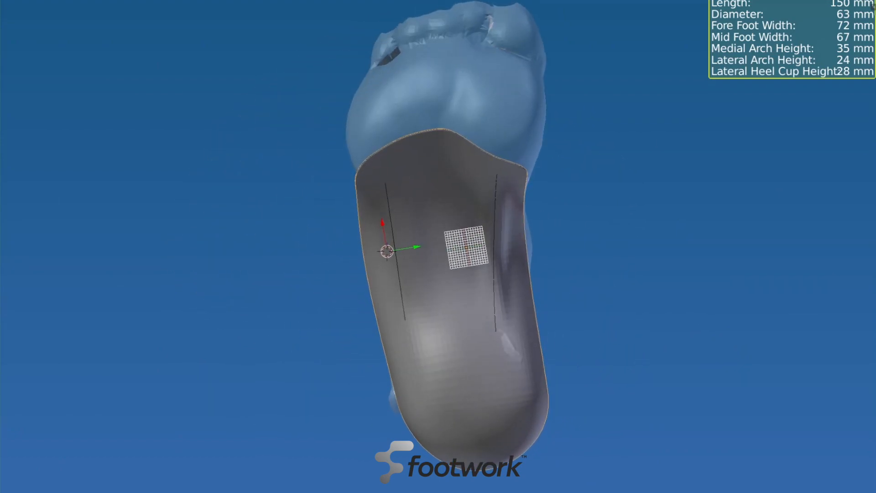
pyautogui.moveTo(441, 245); pyautogui.dragTo(419, 369)
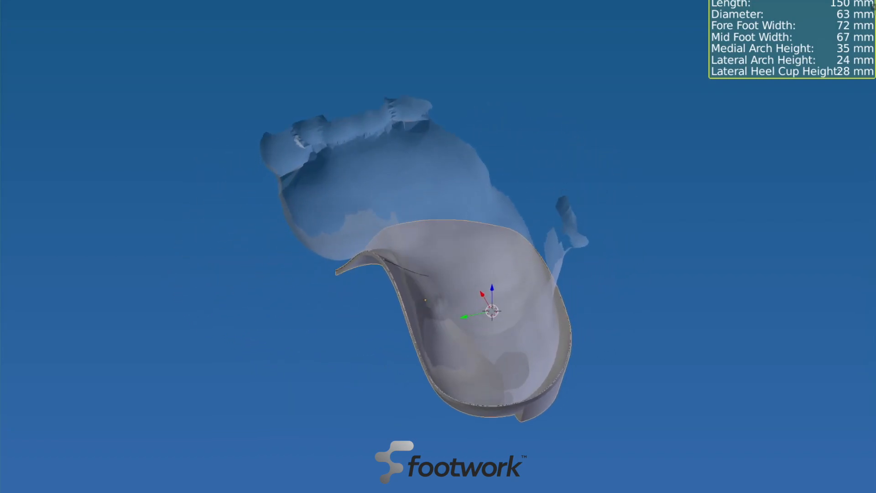
pyautogui.moveTo(491, 313); pyautogui.dragTo(402, 396)
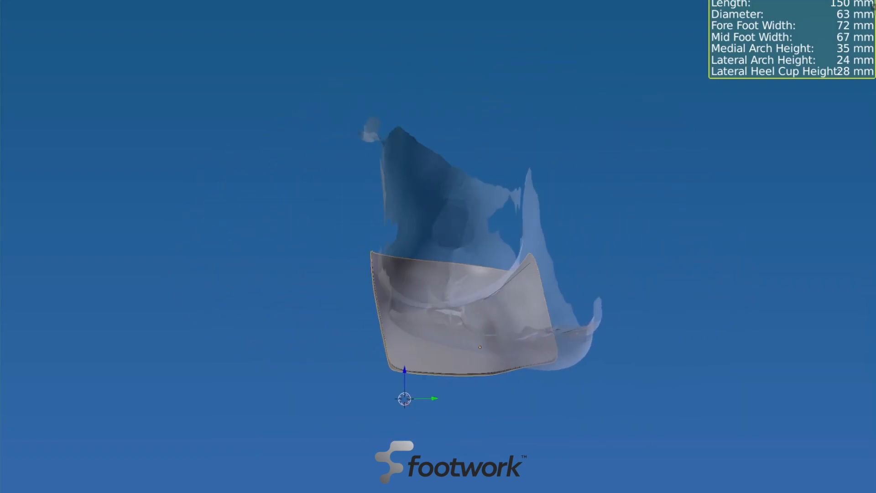